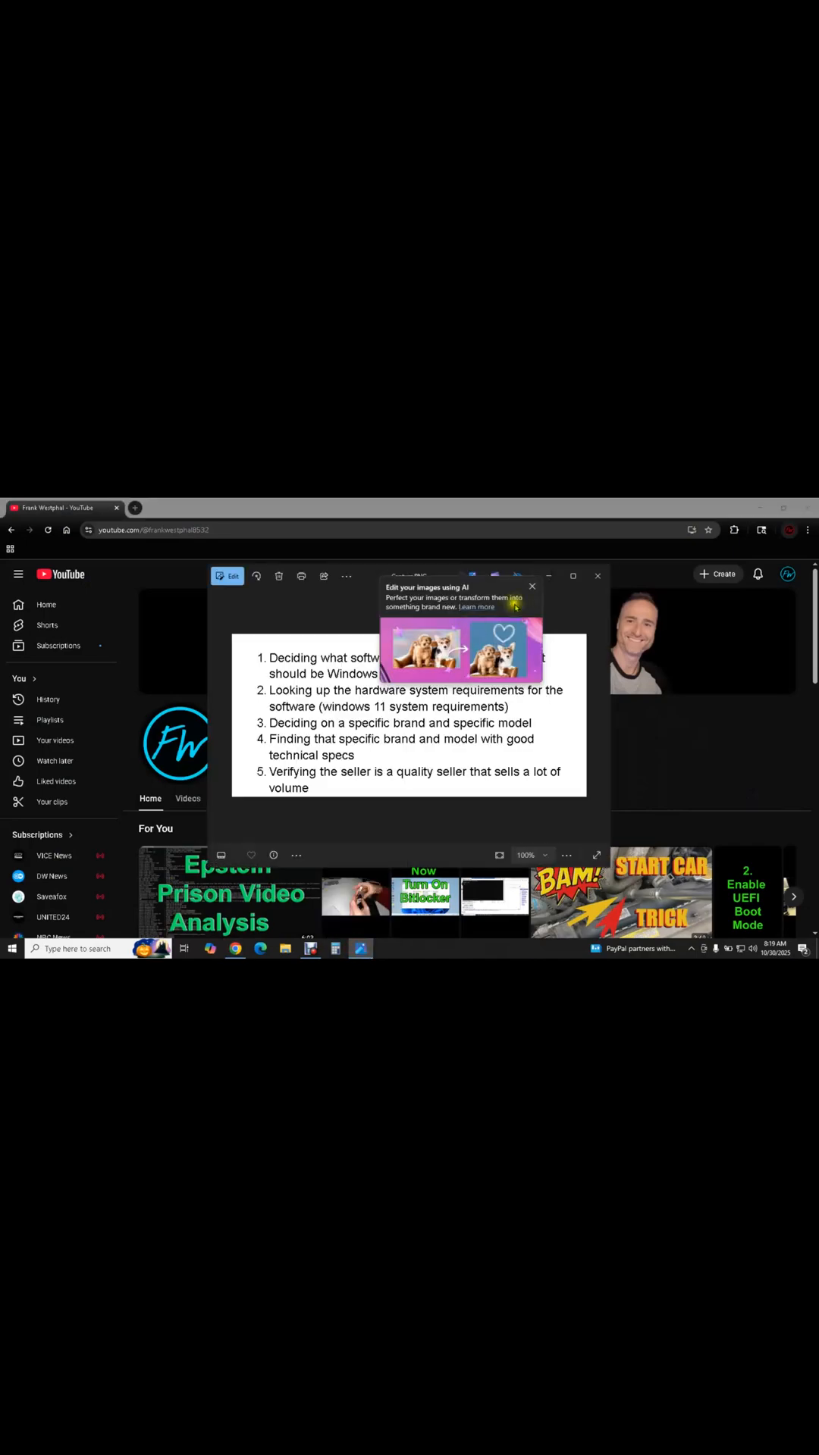
# Dismiss the 'Edit your images using AI' tip so the five-step checklist image is fully readable
pyautogui.click(533, 587)
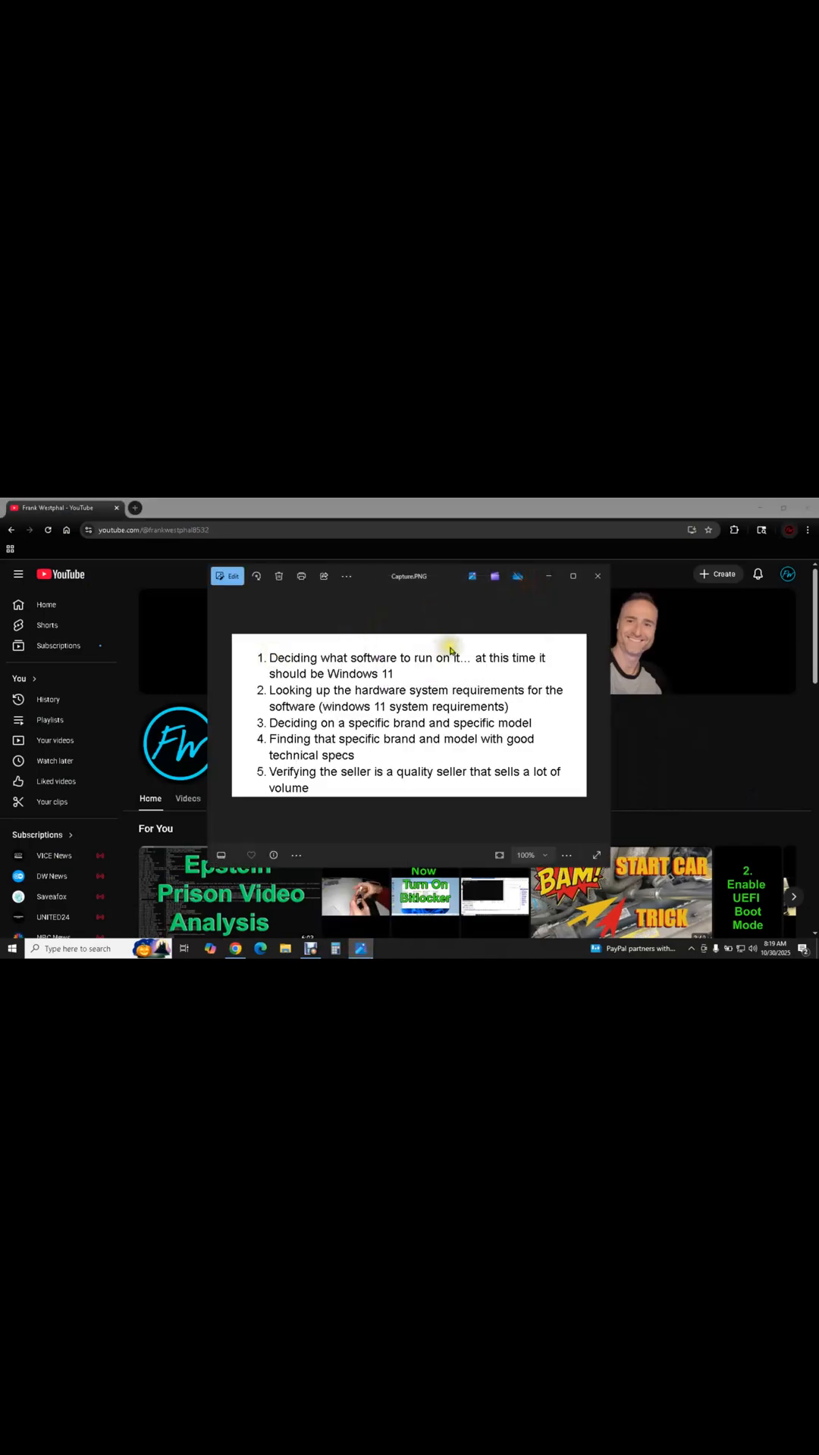
pyautogui.moveTo(491, 664)
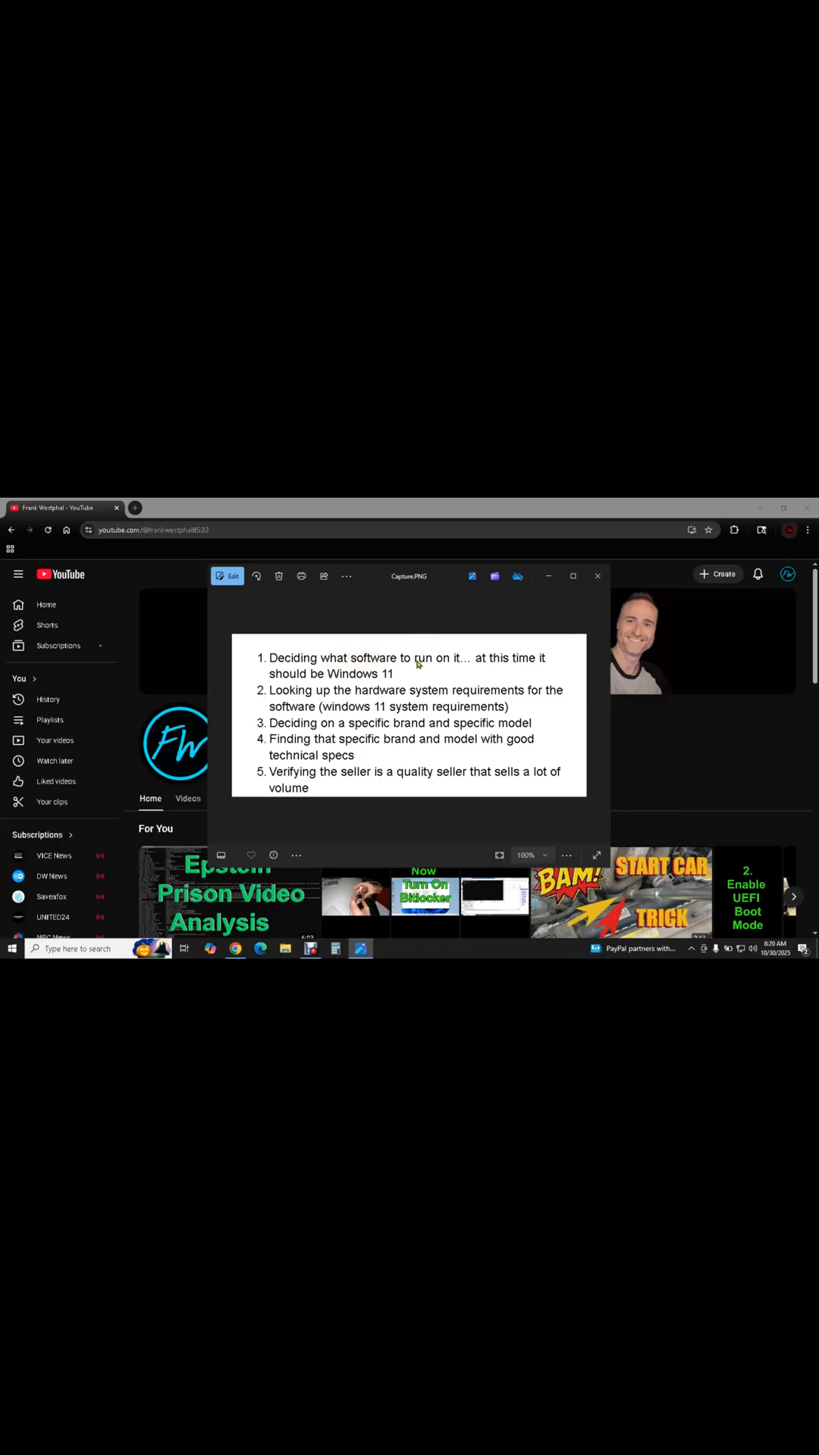
pyautogui.moveTo(481, 708)
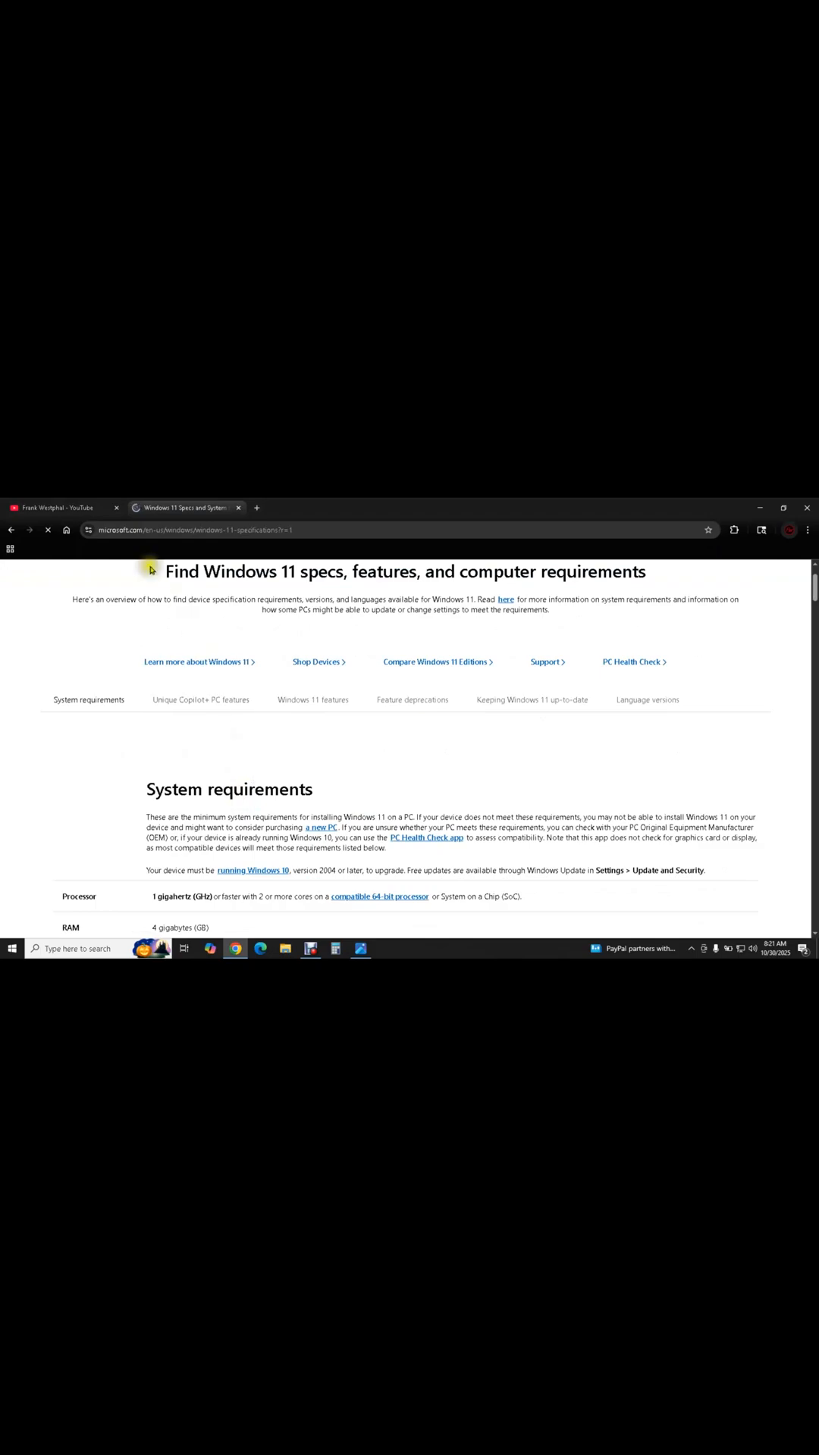
# Reveal the System requirements table with the TPM 2.0 row, then return to the YouTube channel
pyautogui.scroll(-3)
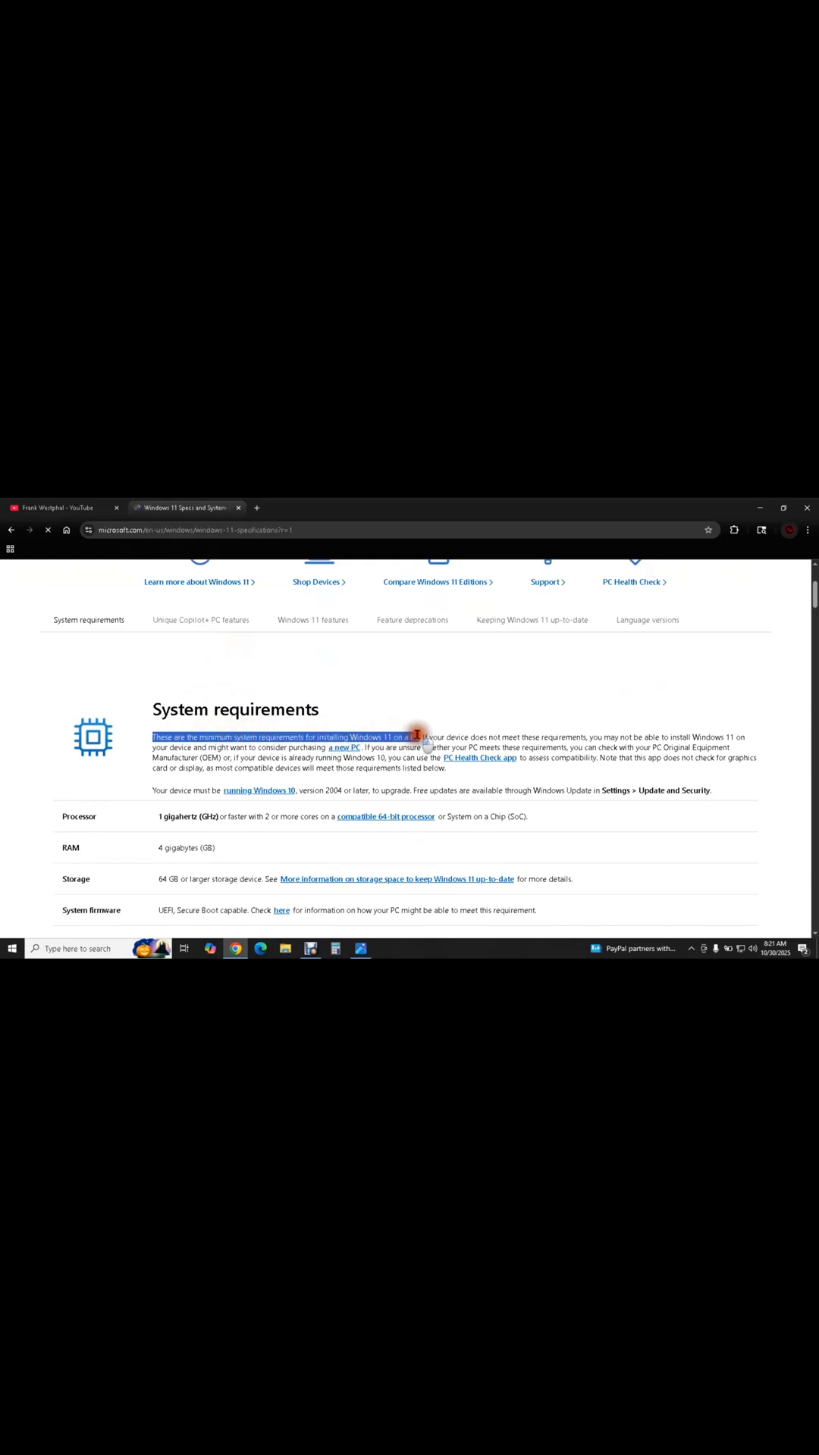
pyautogui.scroll(-3)
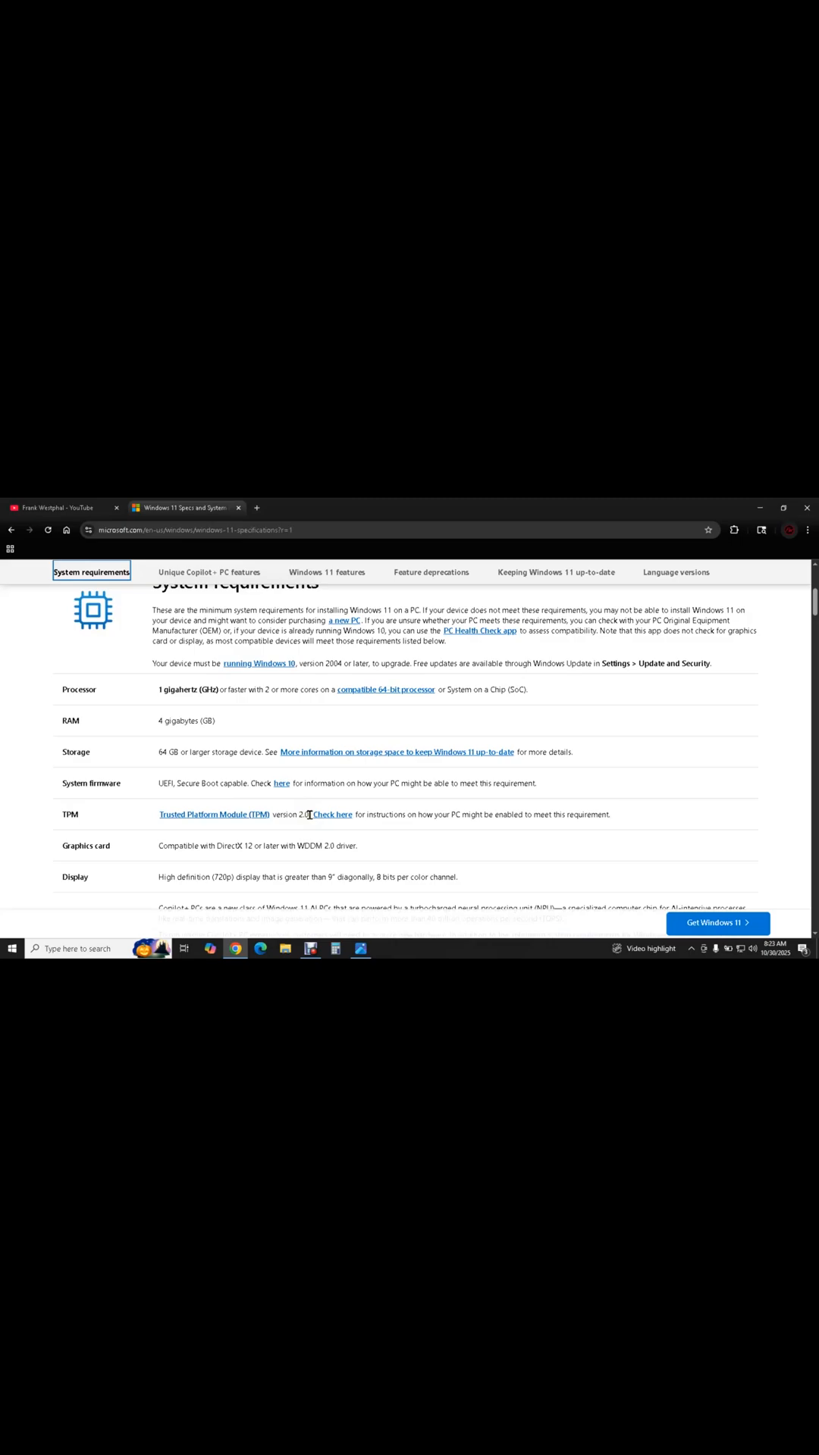
pyautogui.click(62, 508)
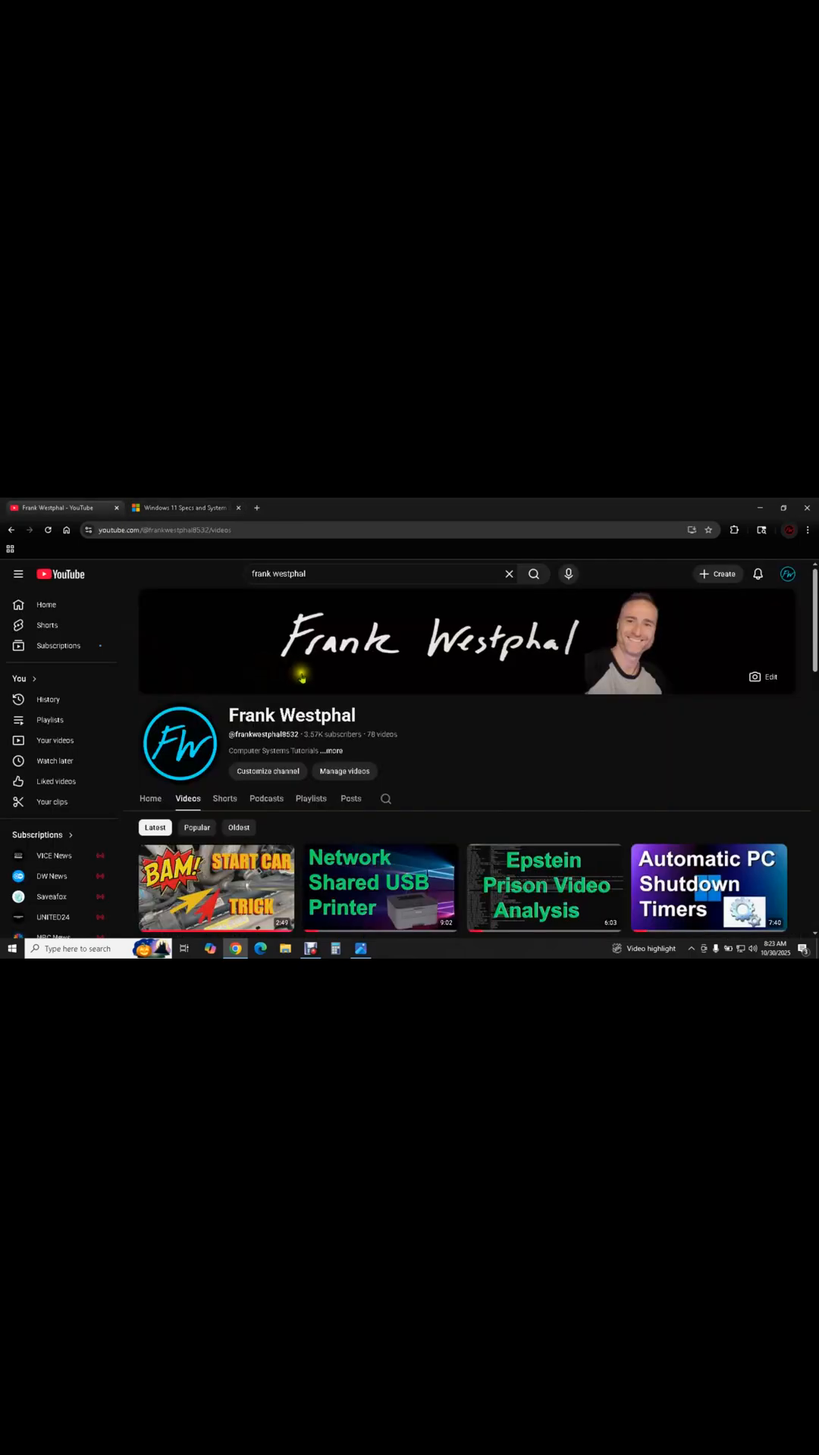
# Browse the Videos list to the Windows 11 Bootable USB 2025 and Windows 10 End of Life videos
pyautogui.scroll(-3)
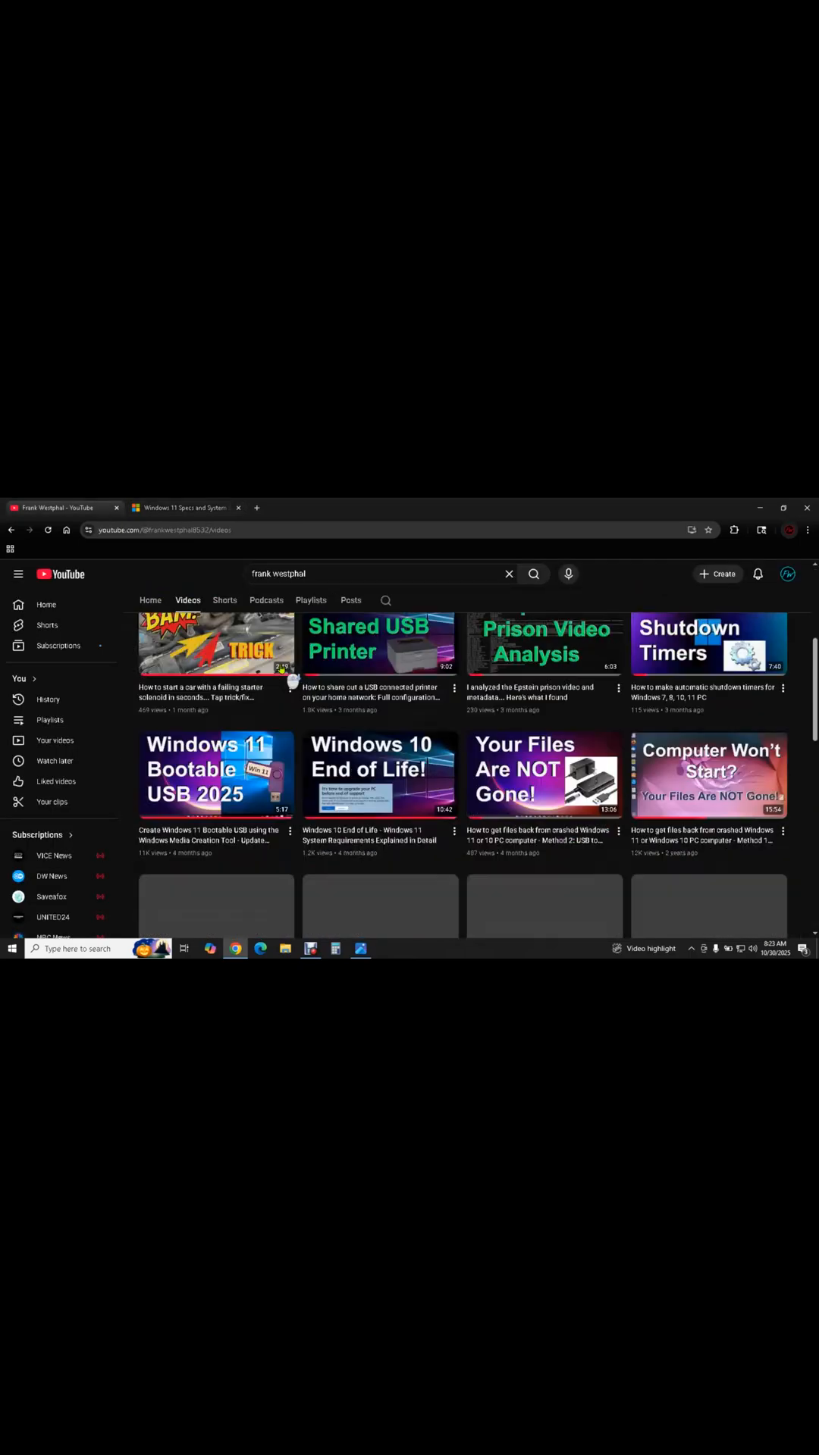
pyautogui.scroll(-3)
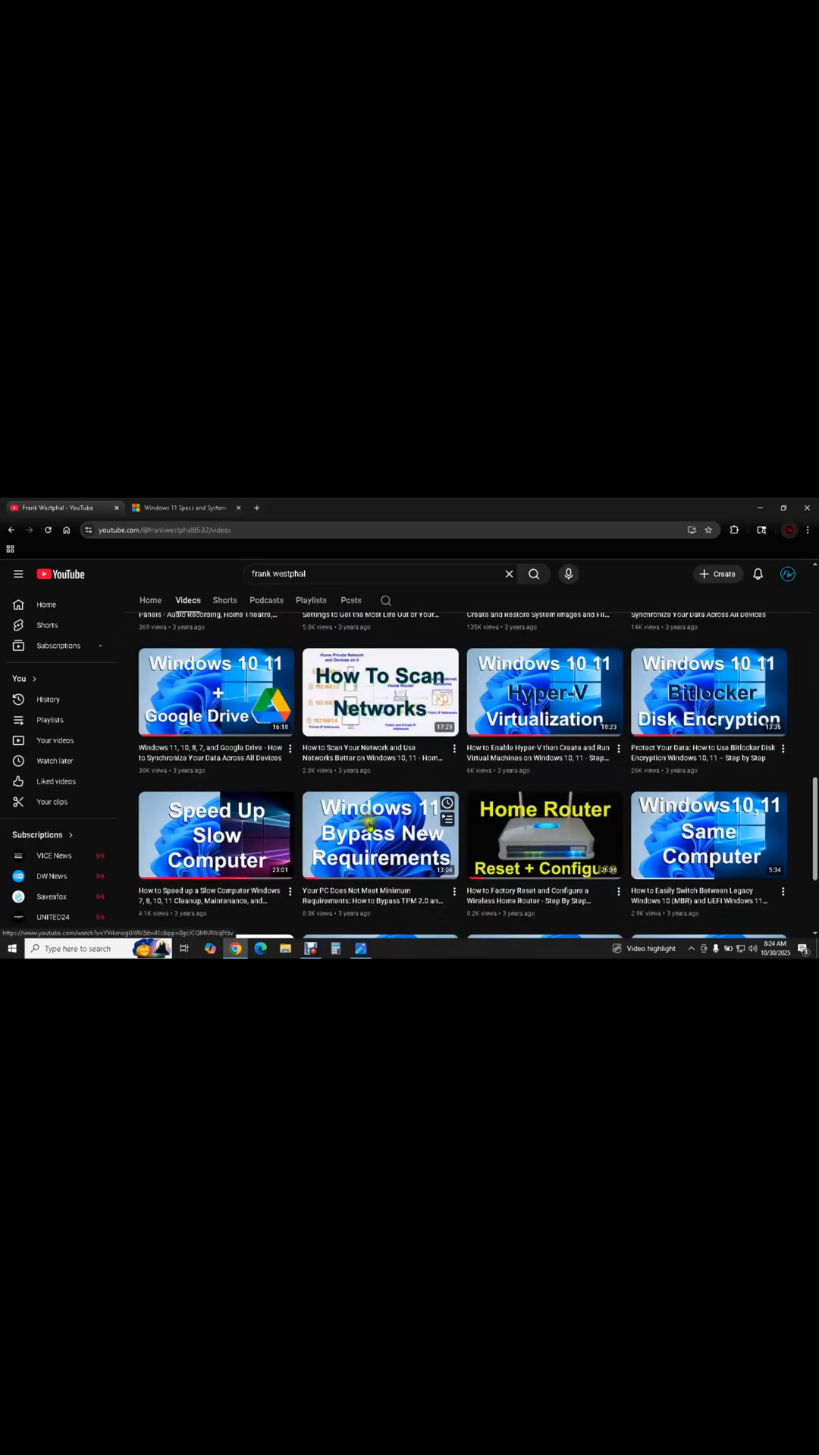
pyautogui.moveTo(380, 832)
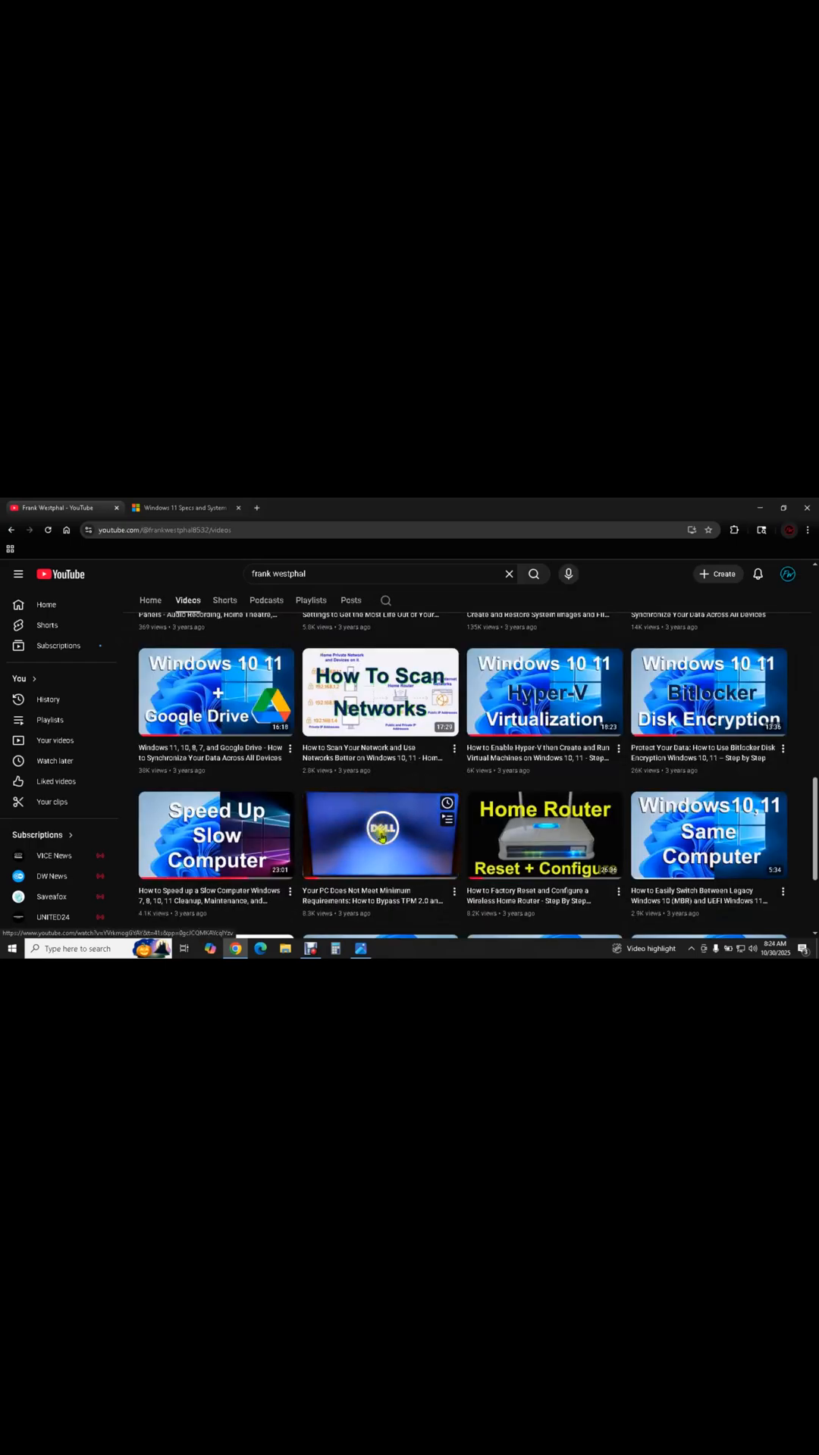
pyautogui.scroll(3)
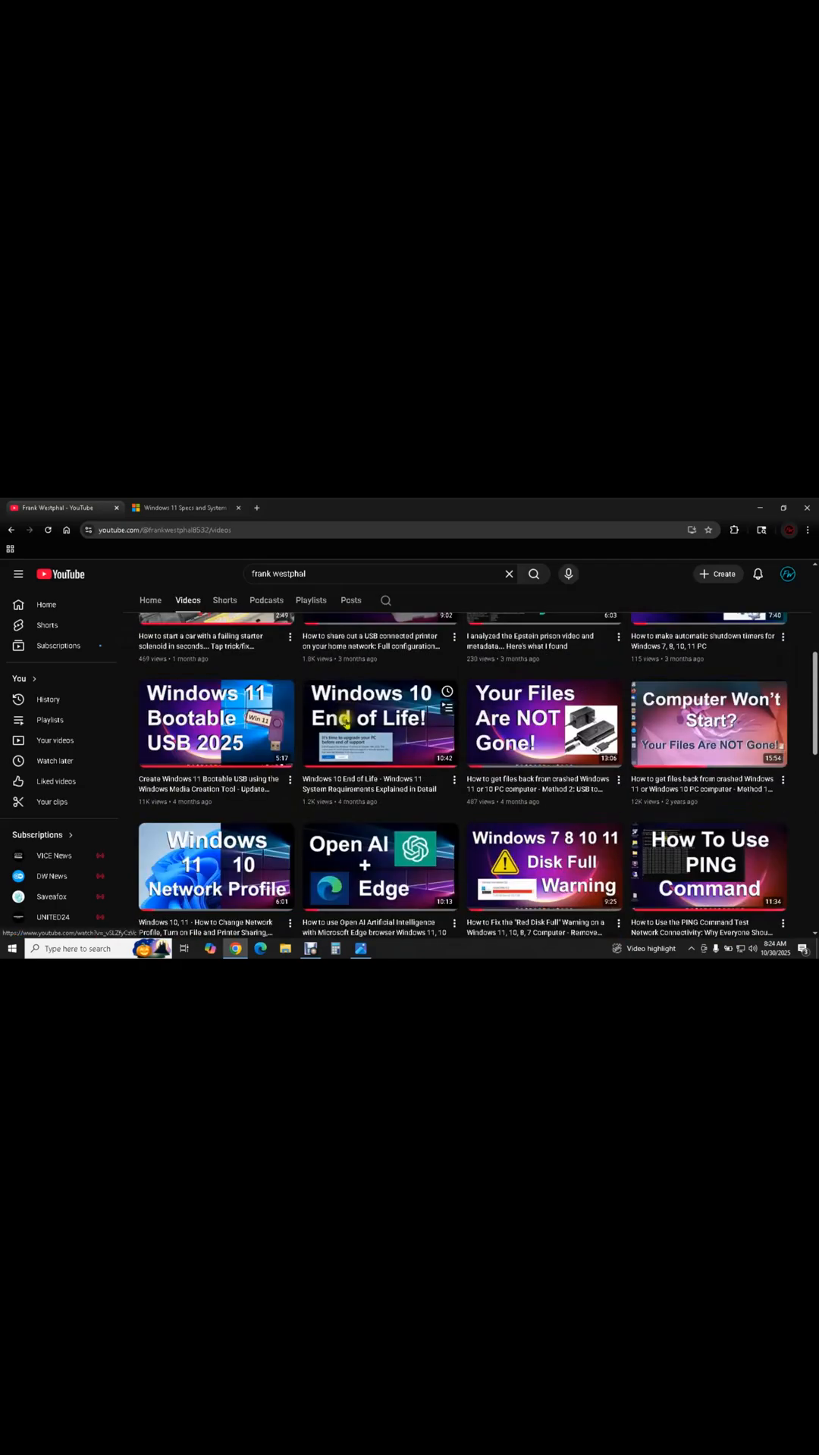
pyautogui.moveTo(379, 723)
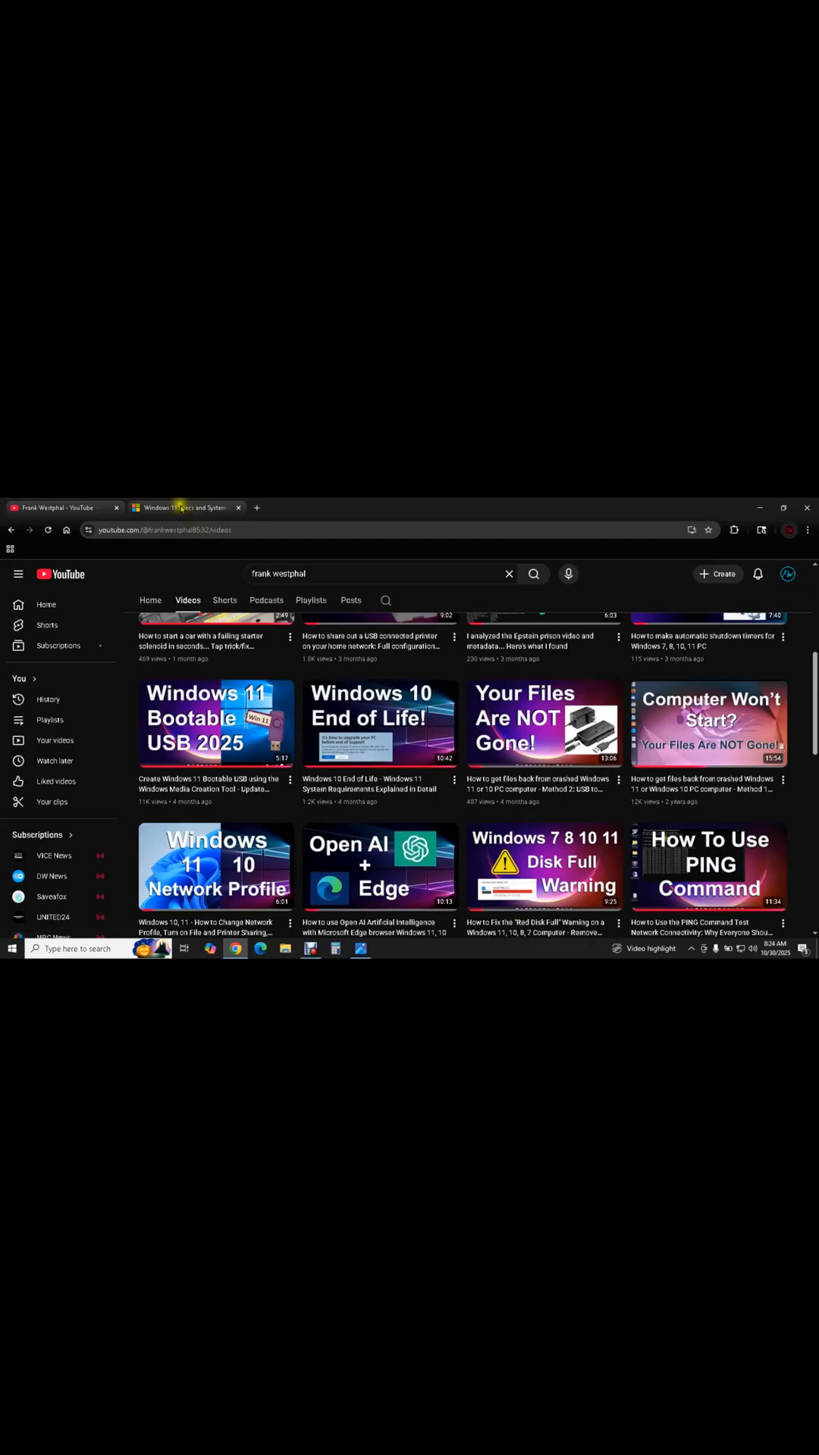
pyautogui.click(185, 508)
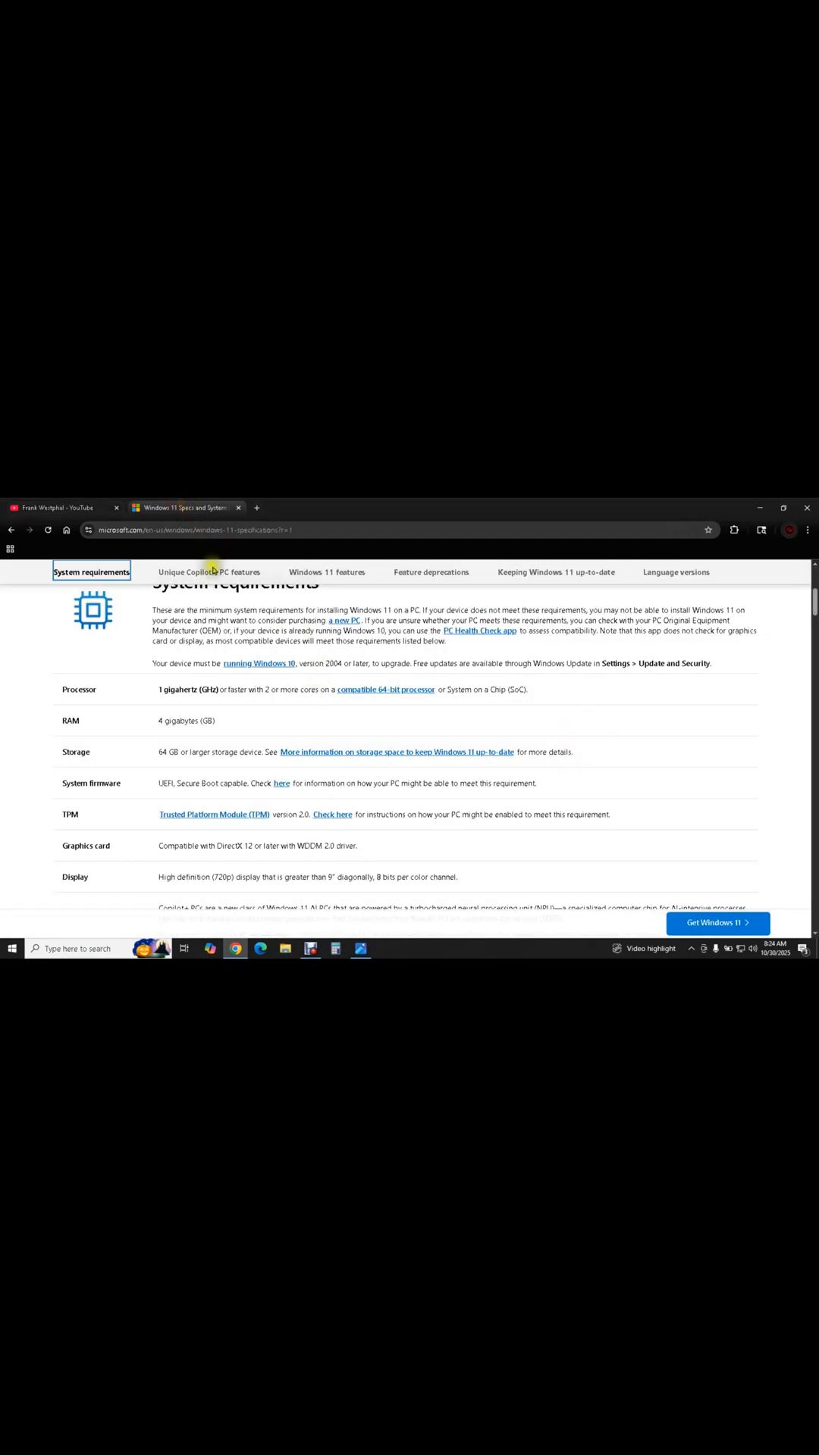
pyautogui.click(58, 508)
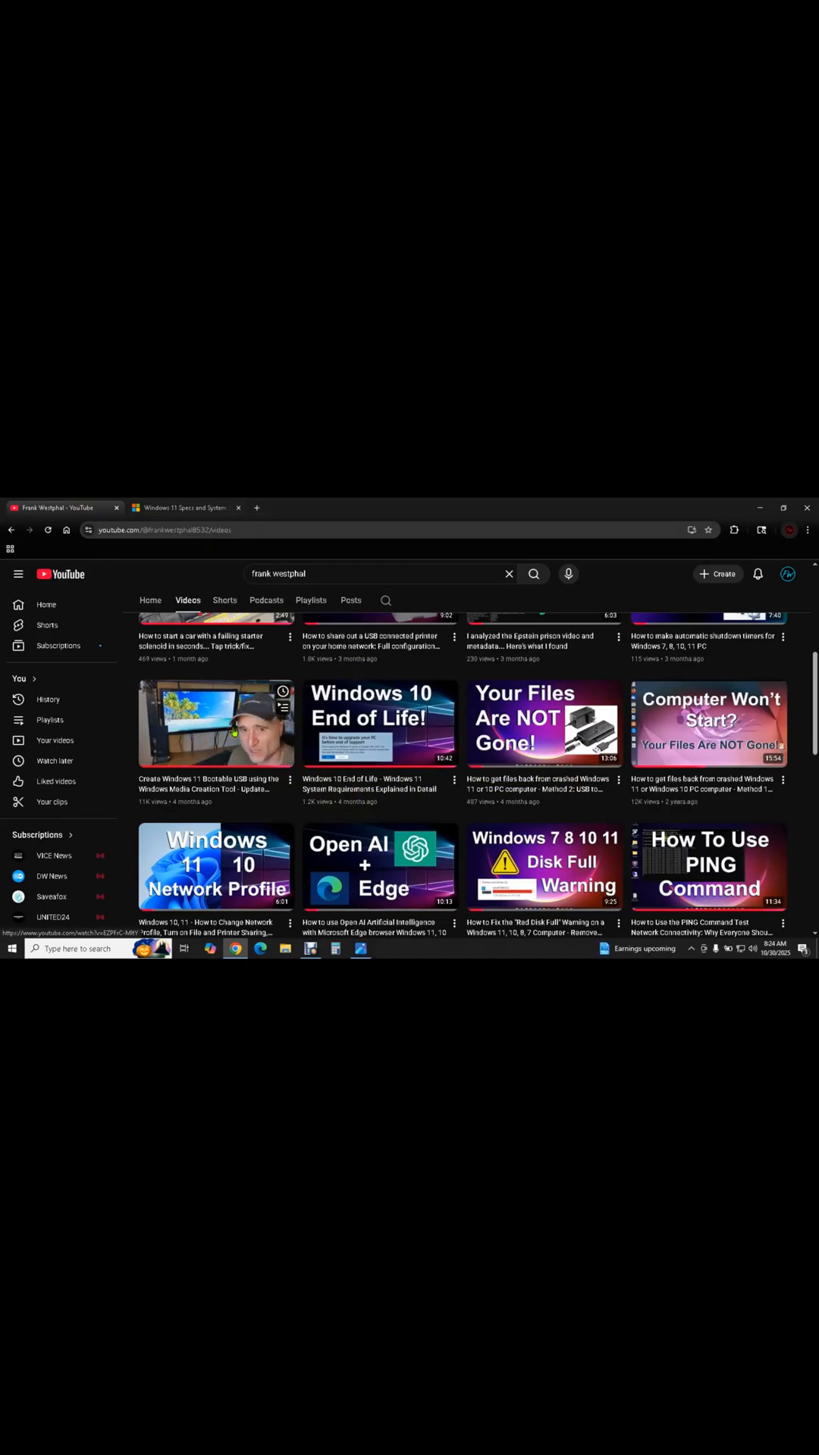
pyautogui.moveTo(185, 508)
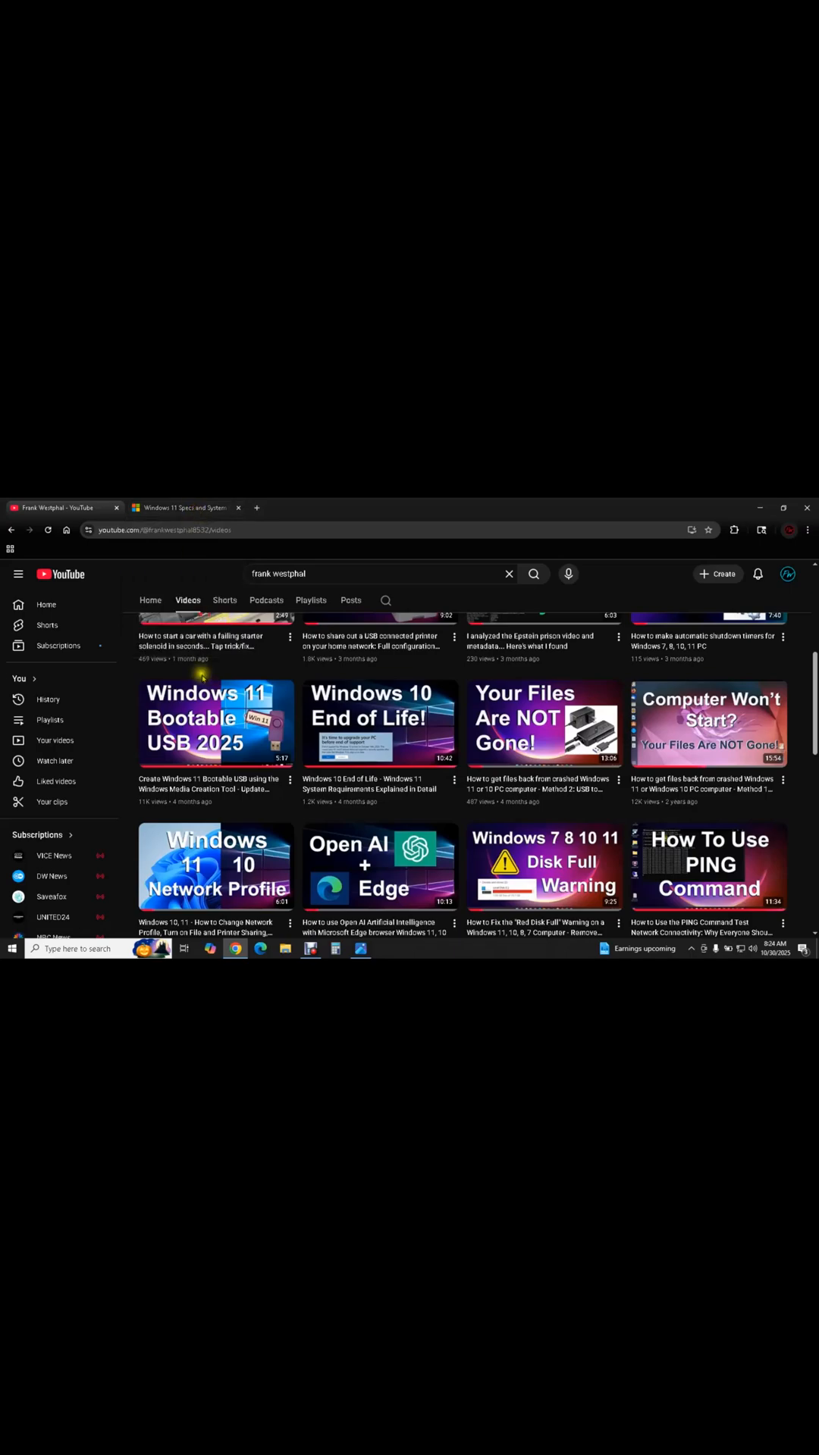
pyautogui.moveTo(216, 724)
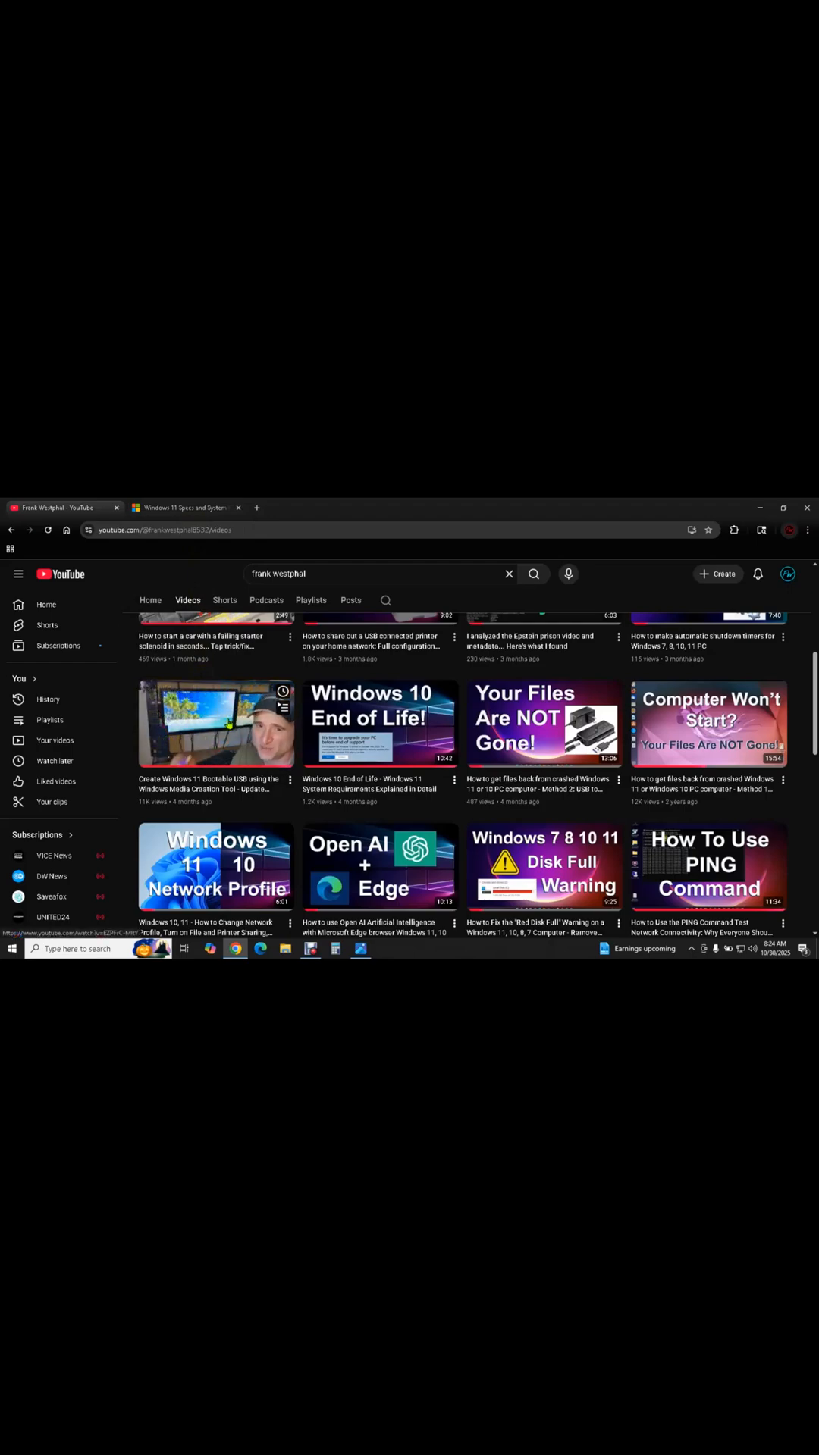
# Bring back the Windows 11 Specs and System Requirements page showing TPM 2.0
pyautogui.click(185, 508)
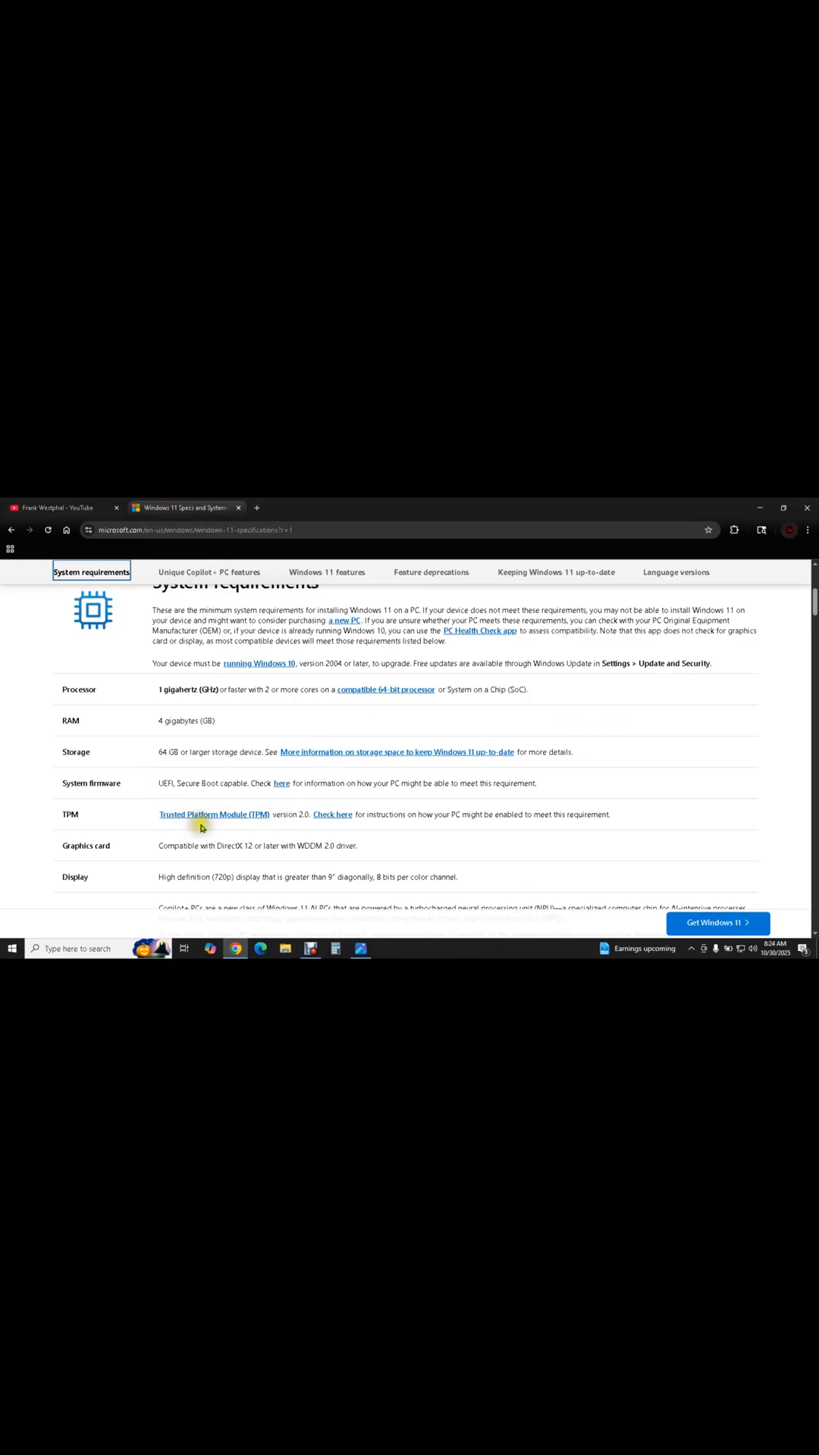
pyautogui.moveTo(332, 816)
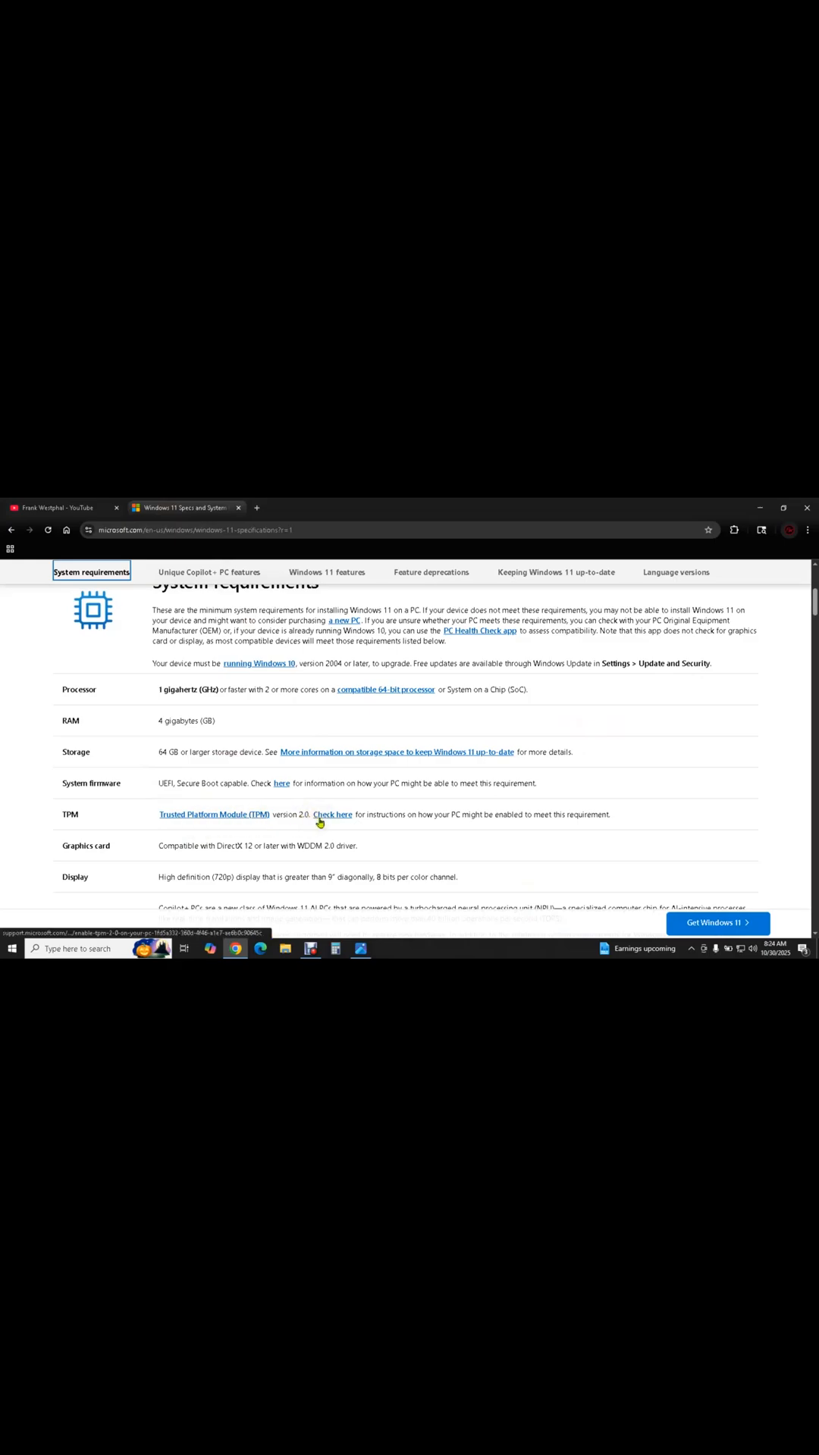